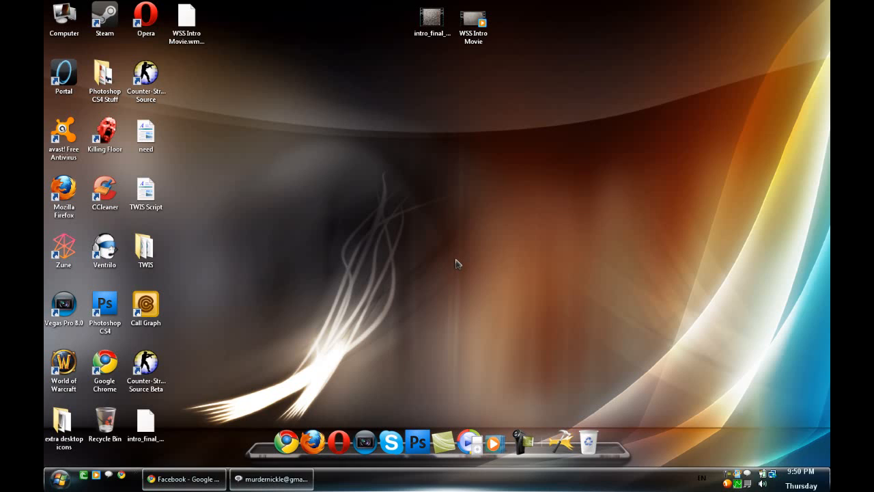
{"action": "mouse_move", "coordinate": [441, 252]}
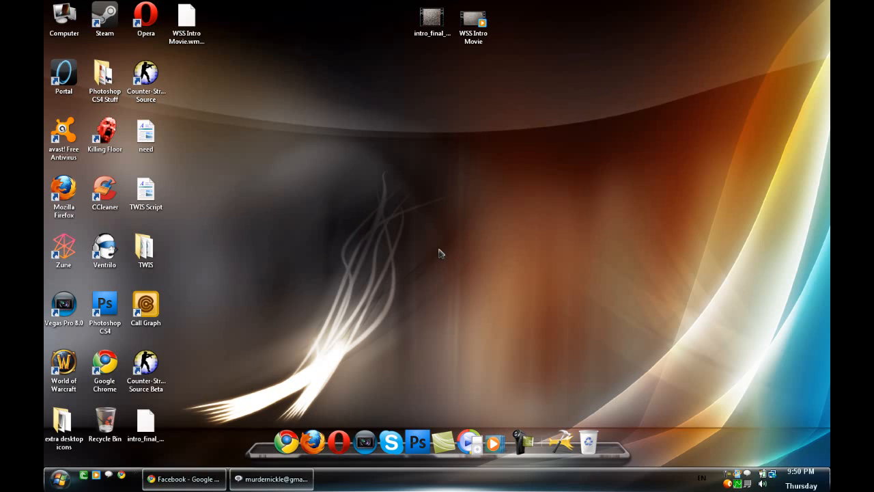
Step: Launch Vegas Pro 8.0 and start a new project from the File menu
{"action": "left_click", "coordinate": [477, 16]}
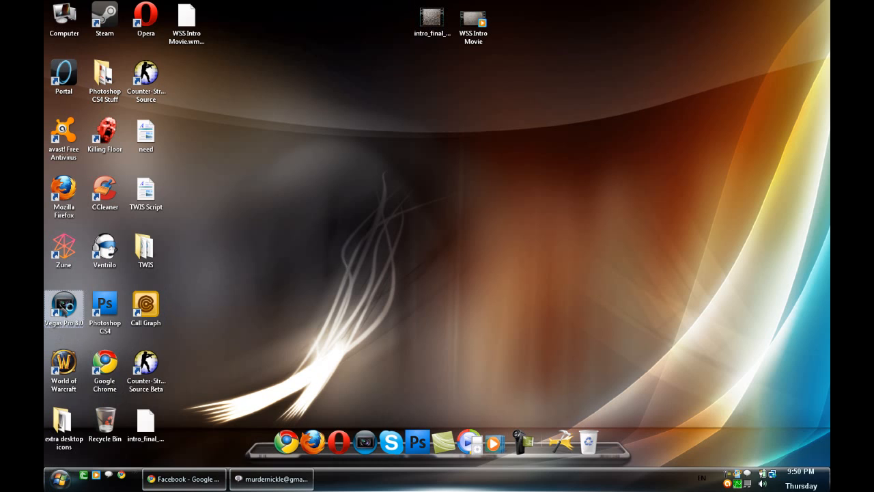
{"action": "double_click", "coordinate": [63, 303]}
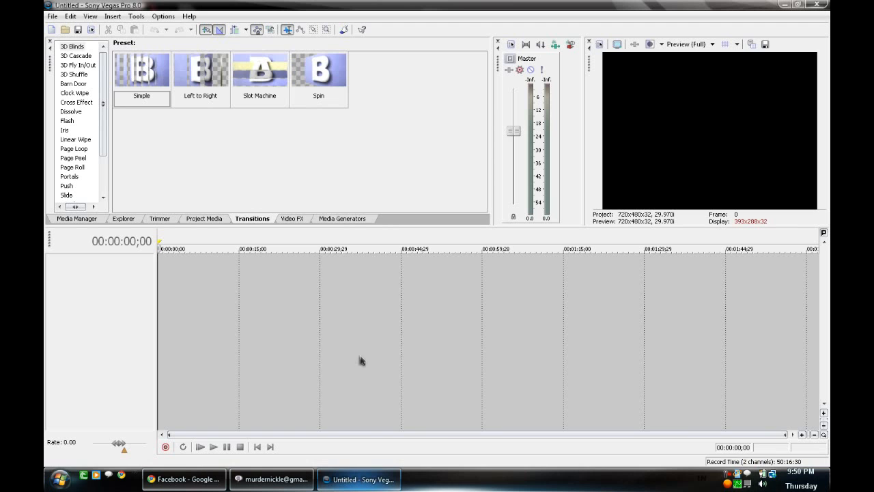
{"action": "left_click", "coordinate": [52, 17]}
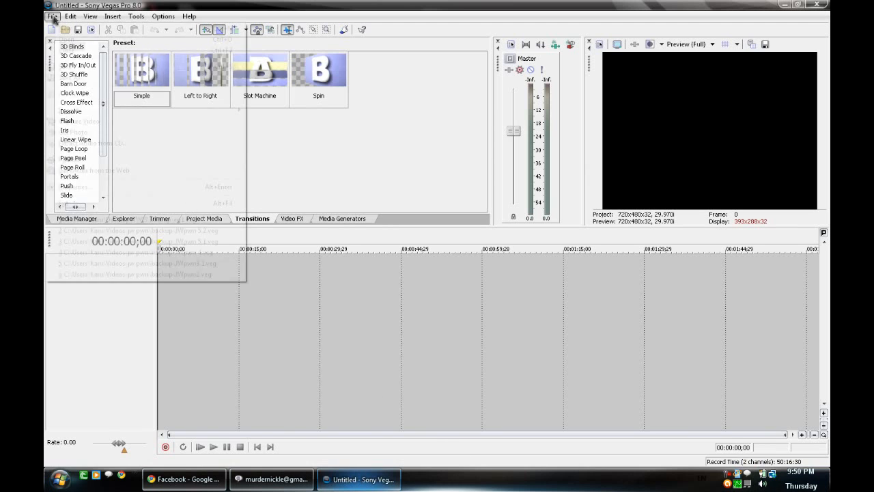
{"action": "left_click", "coordinate": [51, 17]}
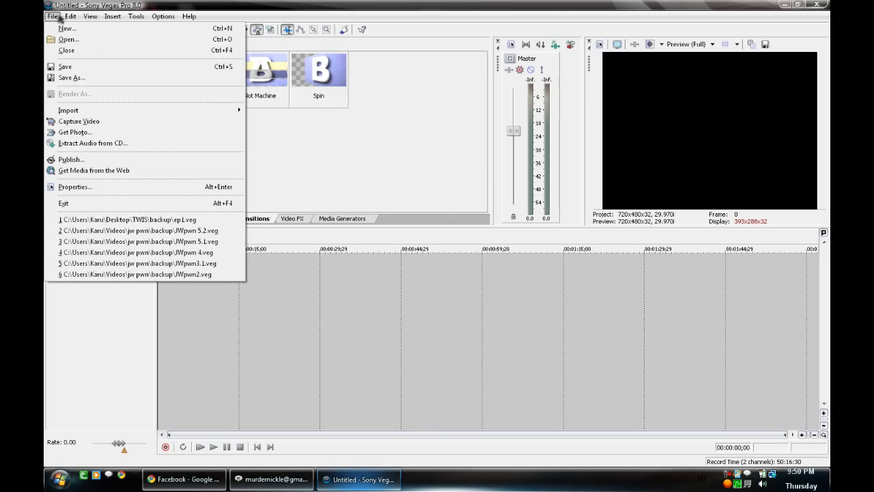
{"action": "left_click", "coordinate": [65, 28]}
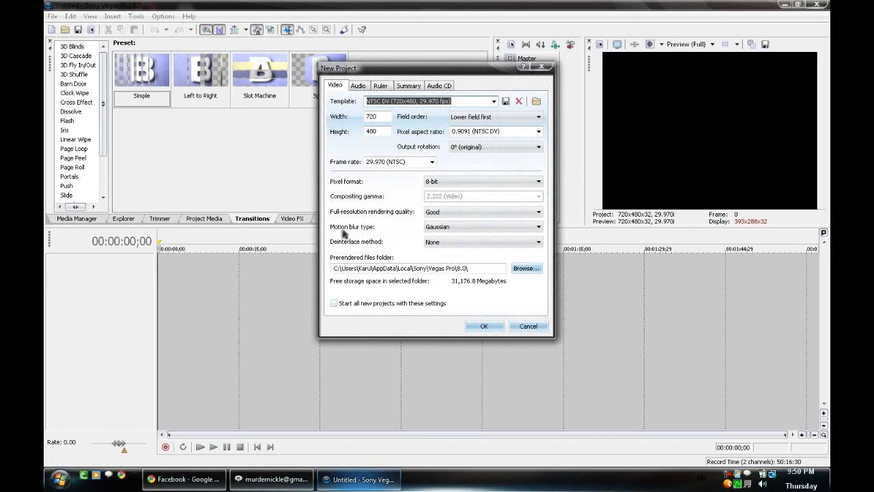
Step: Apply the HDV 720-30p template (1280x720, 29.970 fps) to the new project
{"action": "left_click", "coordinate": [491, 101]}
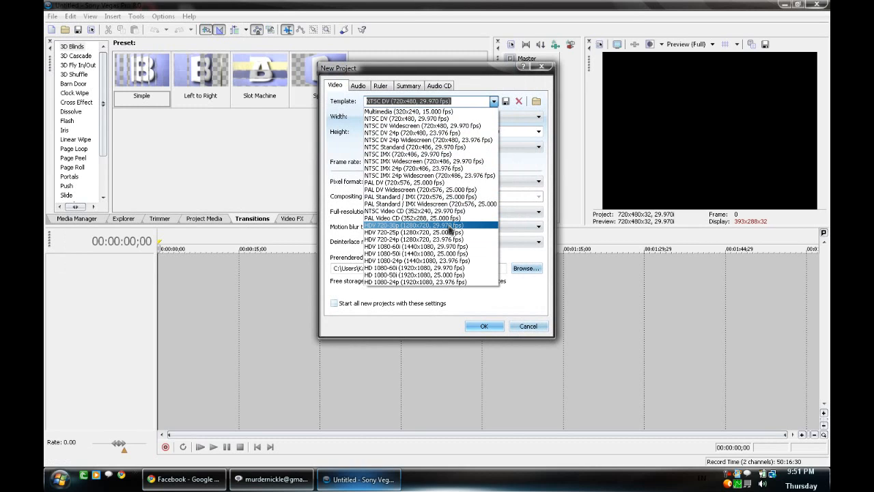
{"action": "left_click", "coordinate": [413, 225]}
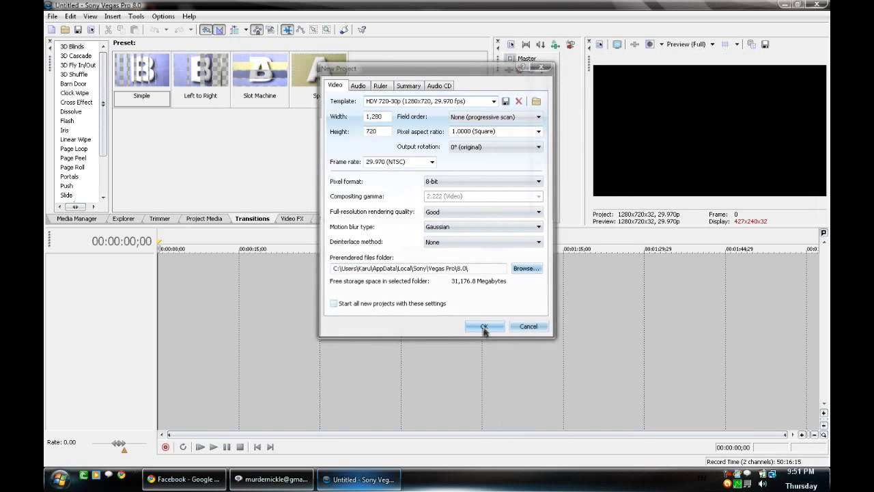
{"action": "left_click", "coordinate": [484, 325]}
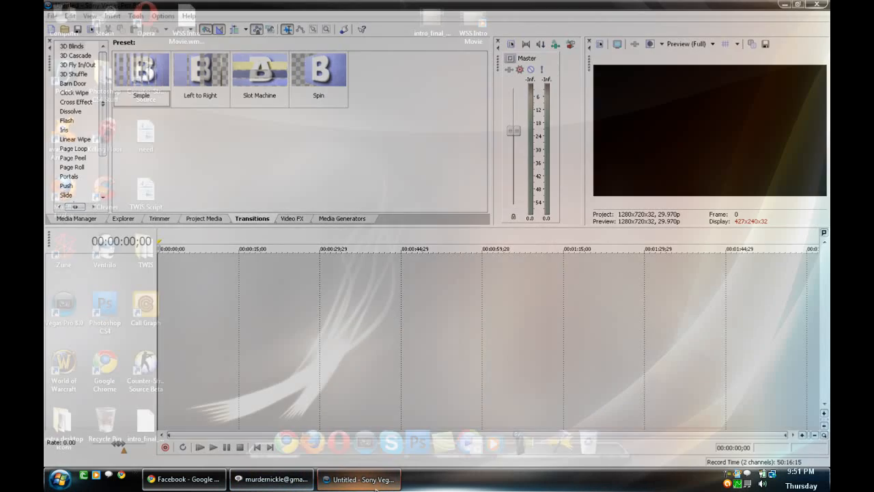
Step: Minimize Vegas and select both intro video files on the desktop for the timeline
{"action": "left_click", "coordinate": [796, 5]}
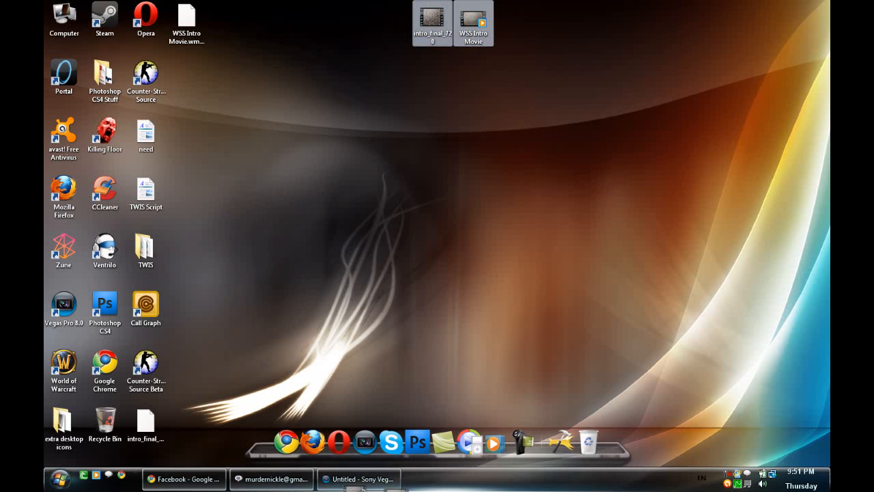
{"action": "left_click", "coordinate": [358, 478]}
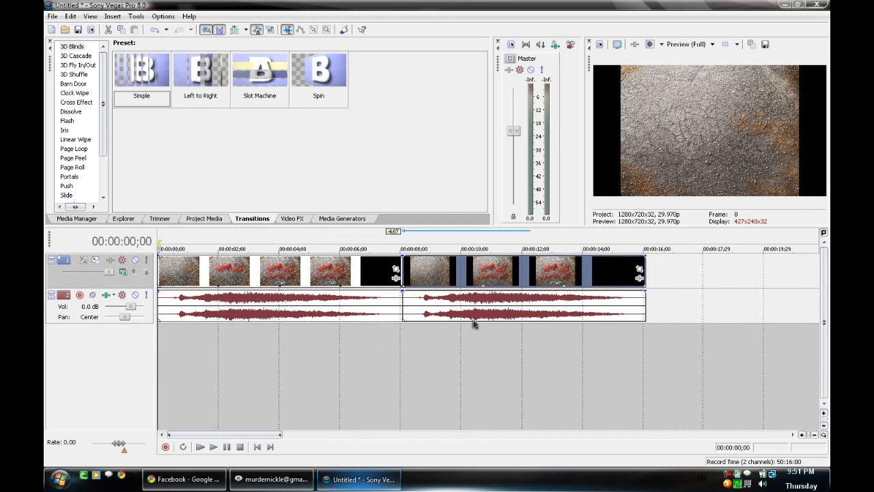
{"action": "mouse_move", "coordinate": [483, 342]}
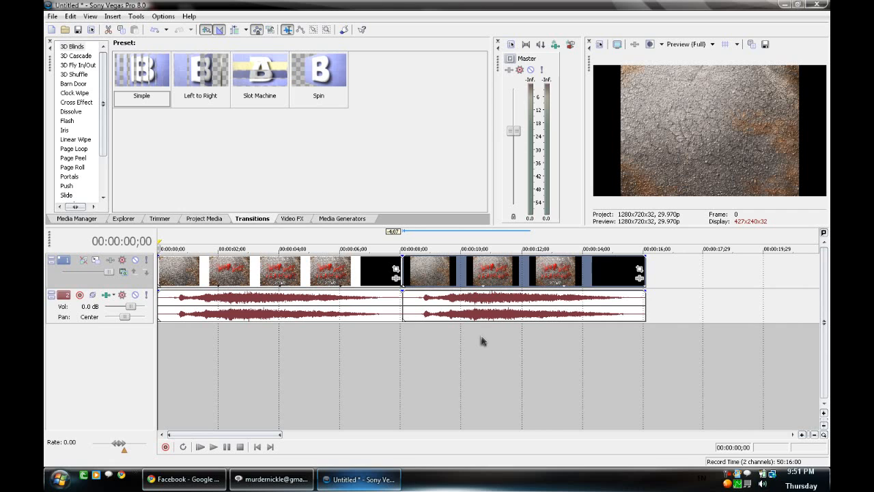
{"action": "mouse_move", "coordinate": [377, 306]}
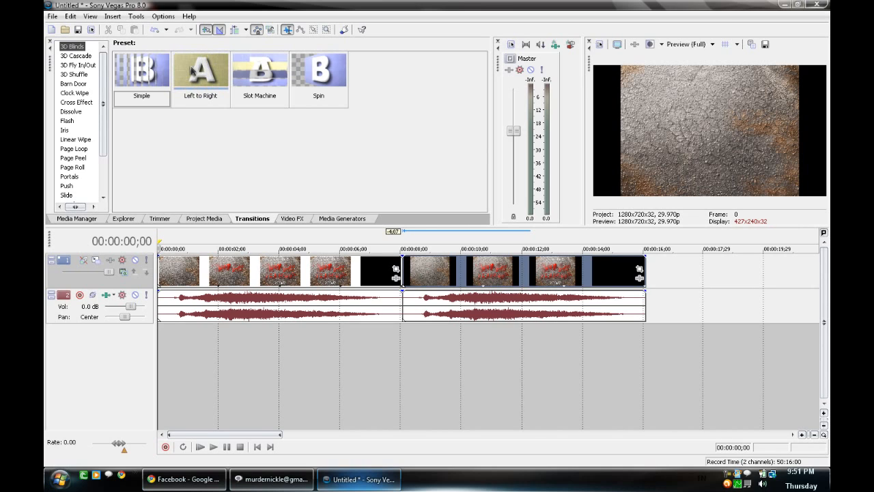
Step: Apply the 3D Blinds 'Left to Right' transition between the clips and preview it from just before
{"action": "left_click", "coordinate": [200, 78]}
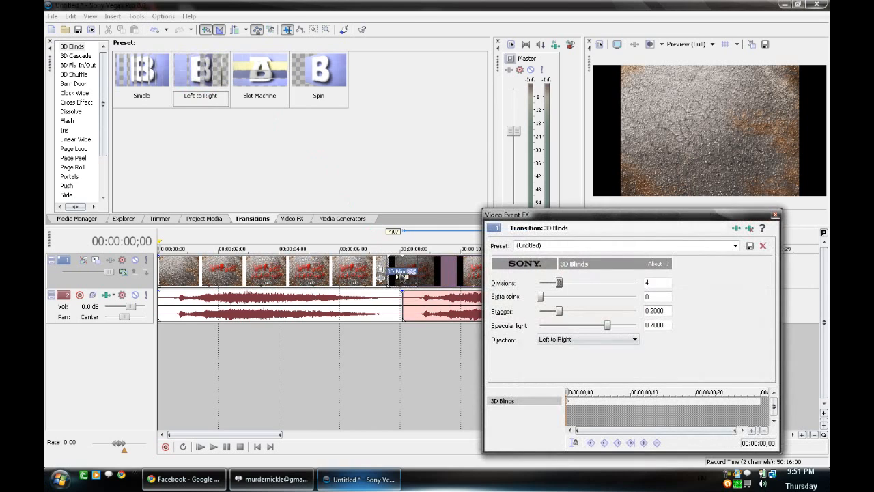
{"action": "mouse_move", "coordinate": [654, 215]}
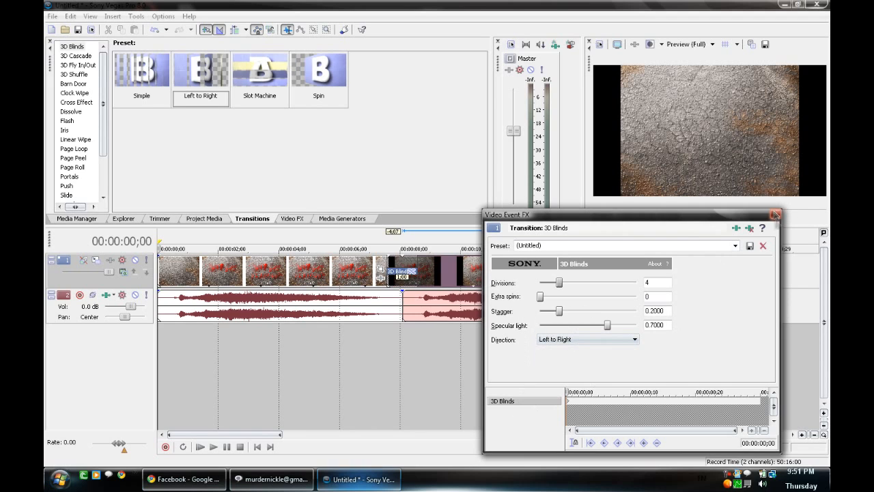
{"action": "left_click", "coordinate": [775, 214]}
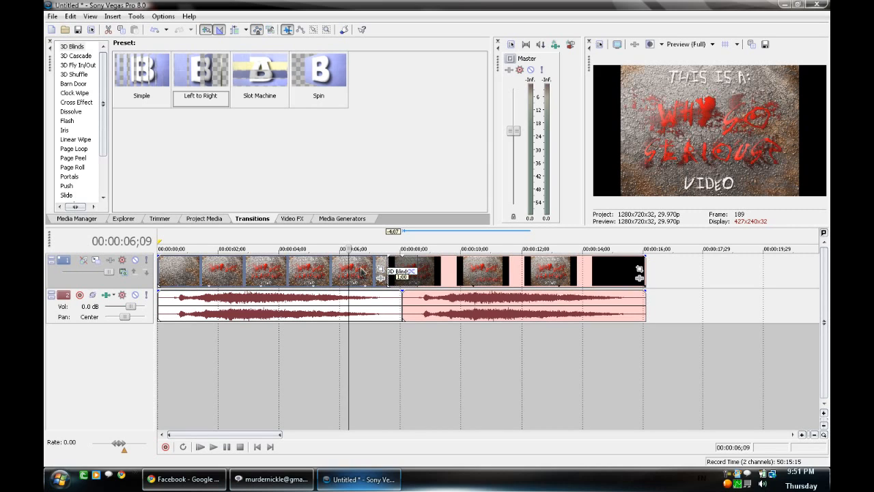
{"action": "left_click", "coordinate": [213, 446]}
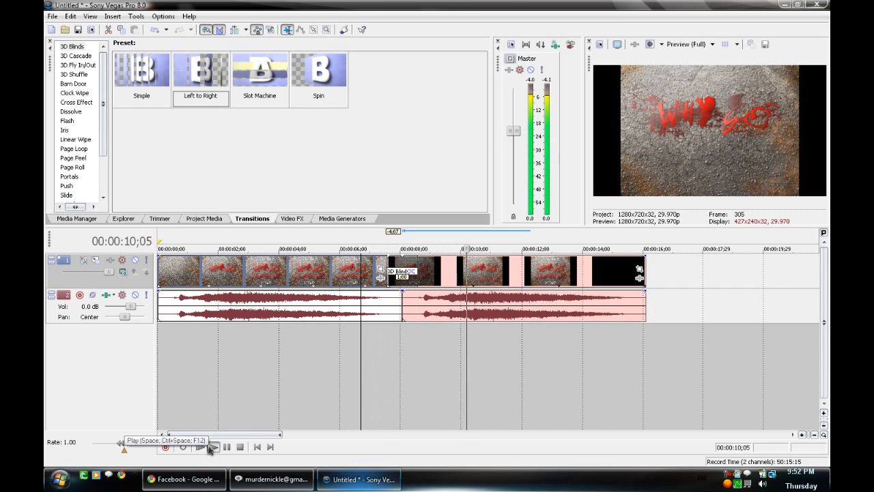
{"action": "left_click", "coordinate": [212, 448]}
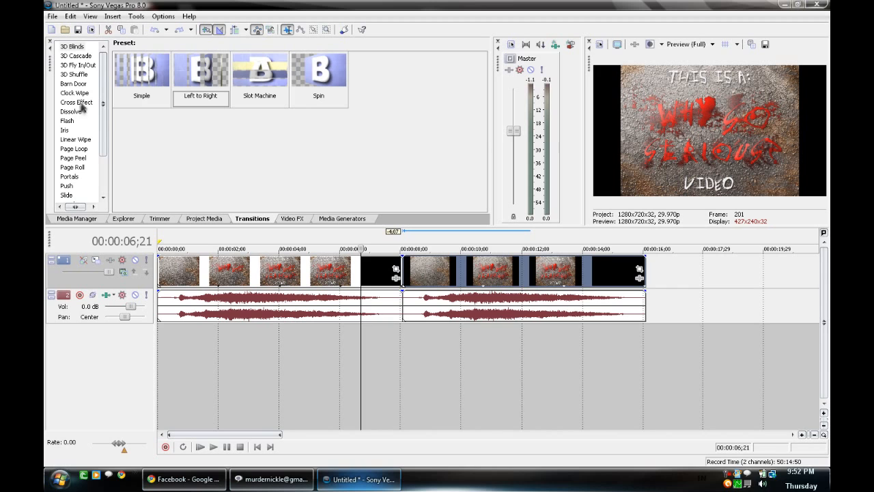
Step: Browse the Dissolve and Cross Effect transition preset categories, settling on Dissolve
{"action": "left_click", "coordinate": [71, 112]}
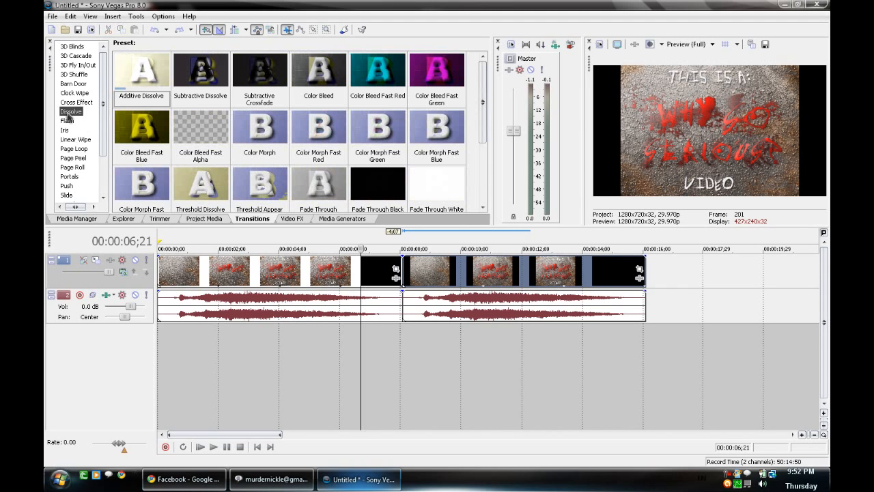
{"action": "left_click", "coordinate": [75, 102]}
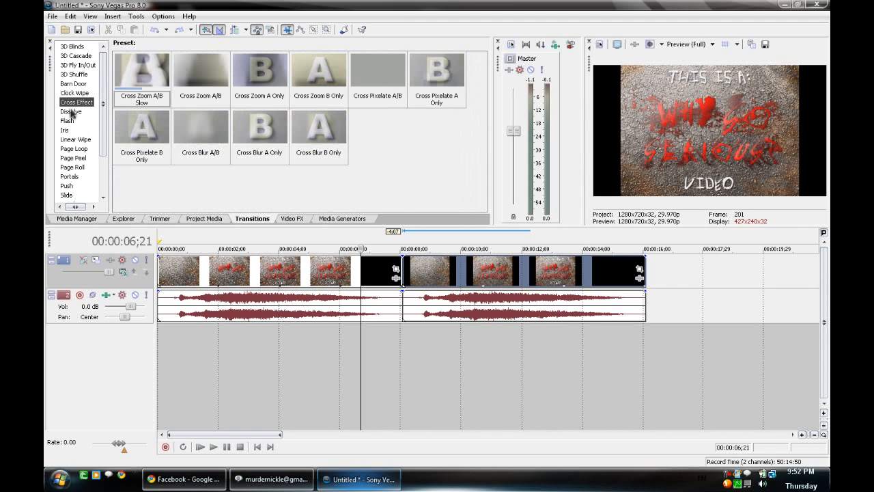
{"action": "left_click", "coordinate": [70, 111]}
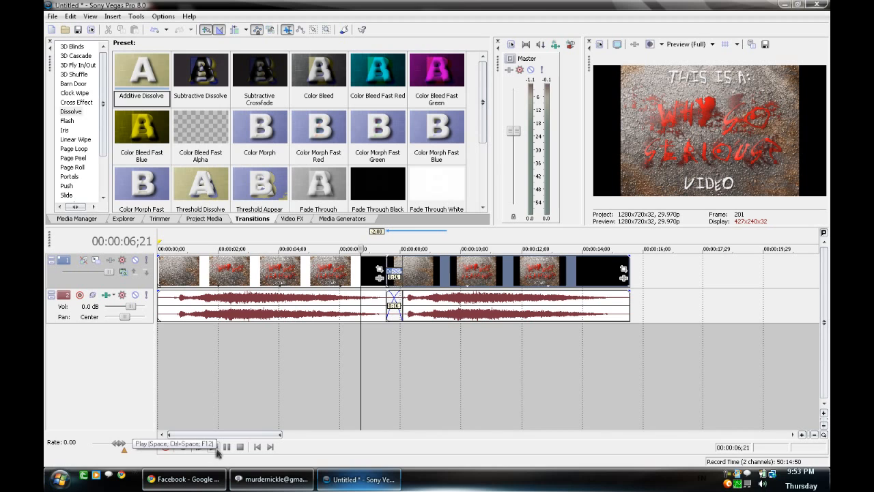
{"action": "left_click", "coordinate": [225, 448]}
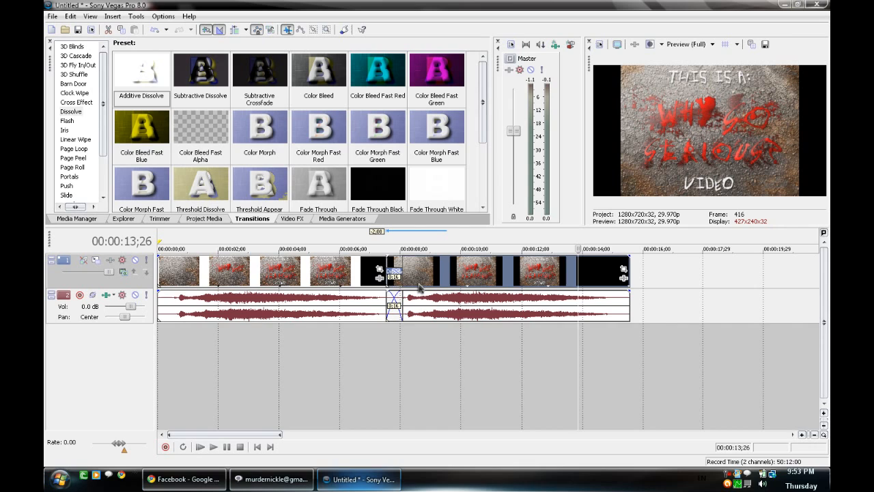
{"action": "mouse_move", "coordinate": [390, 364]}
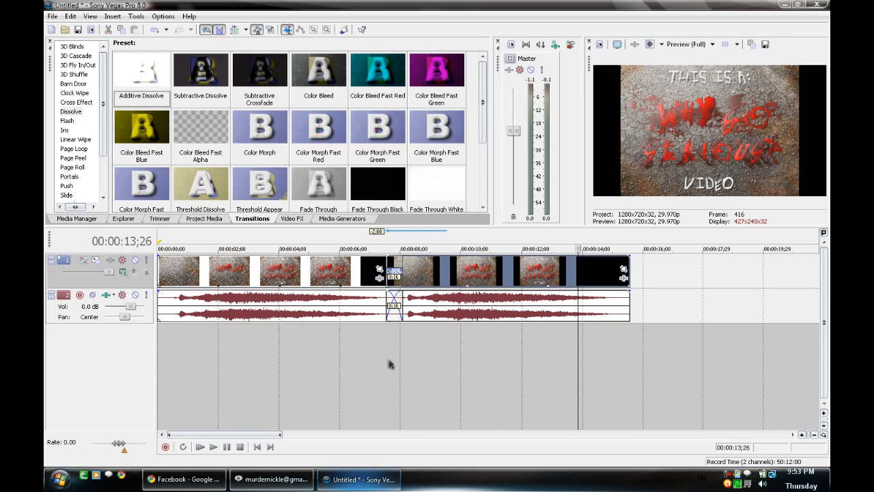
{"action": "mouse_move", "coordinate": [432, 350]}
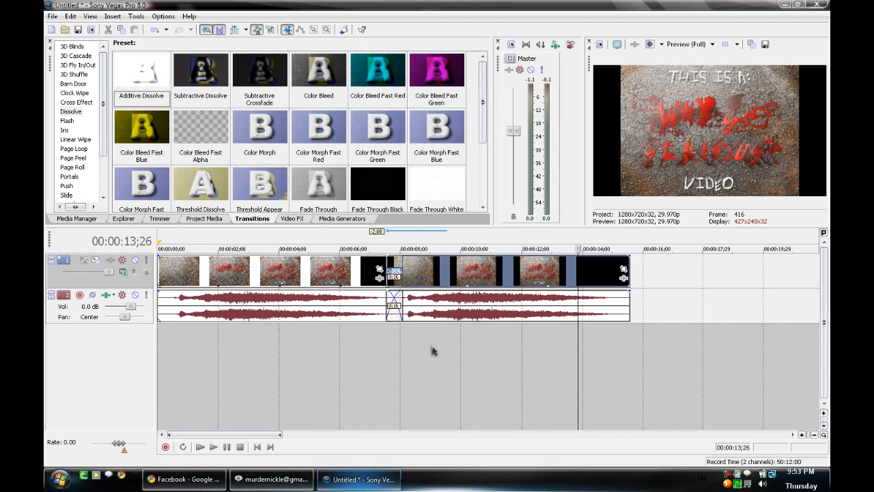
{"action": "mouse_move", "coordinate": [469, 369]}
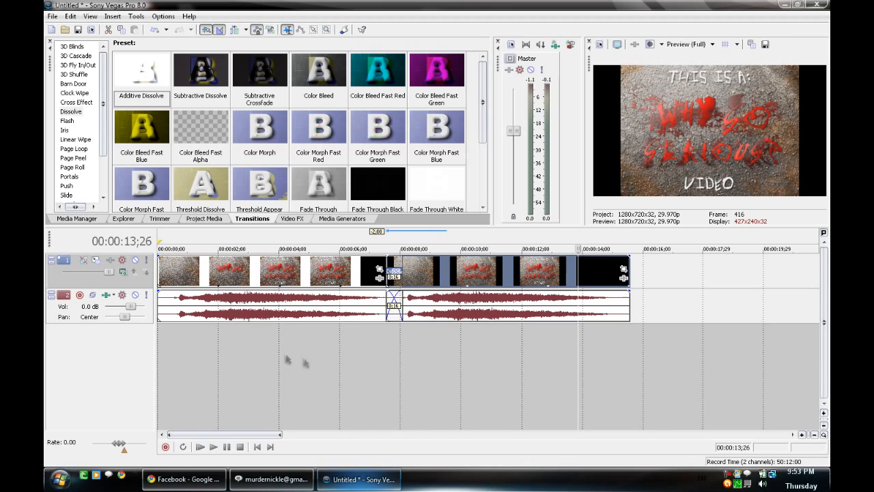
{"action": "mouse_move", "coordinate": [617, 396]}
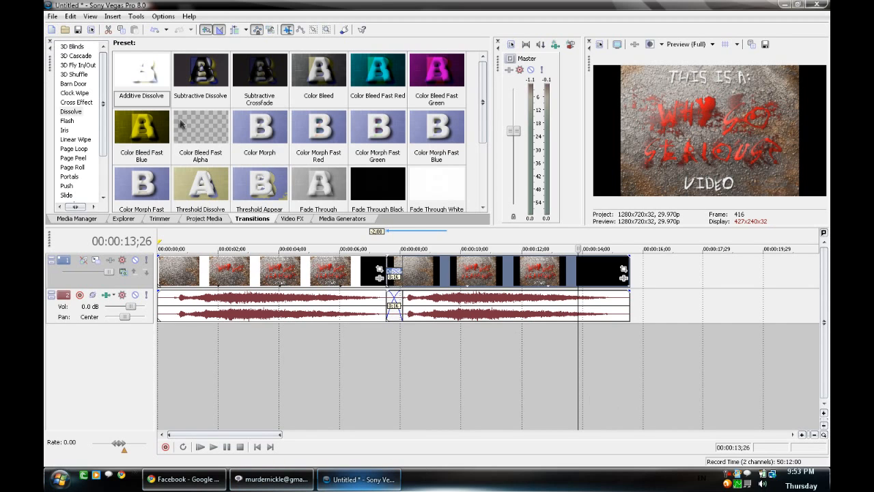
{"action": "left_click", "coordinate": [54, 16]}
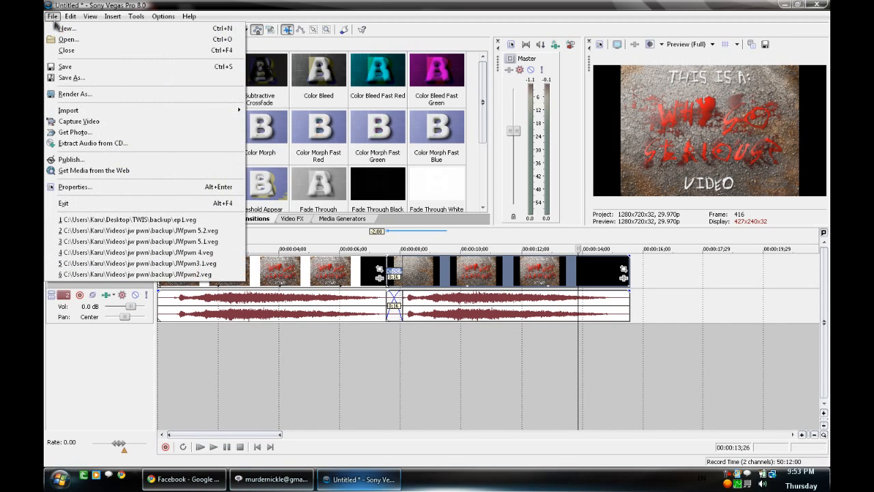
{"action": "left_click", "coordinate": [71, 77]}
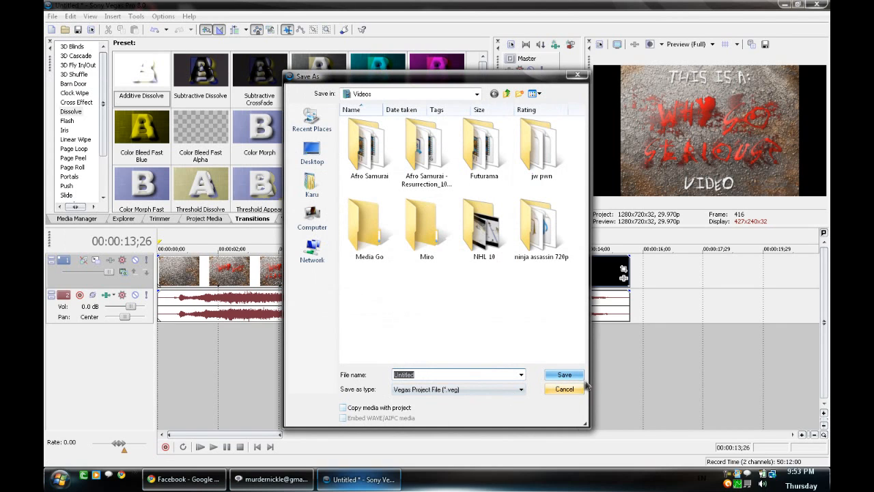
{"action": "left_click", "coordinate": [564, 388]}
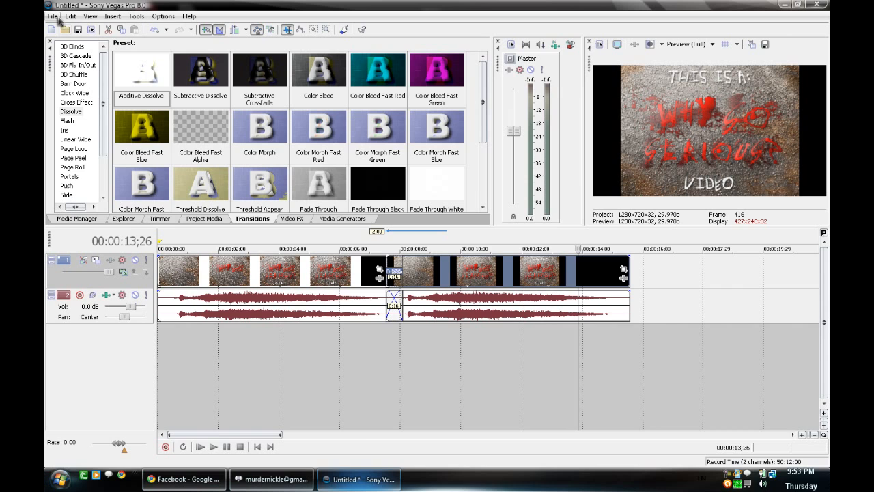
Step: Render As 'WSS TUT' in Windows Media Video V9 with the 6 Mbps HD 720-30p template
{"action": "left_click", "coordinate": [53, 17]}
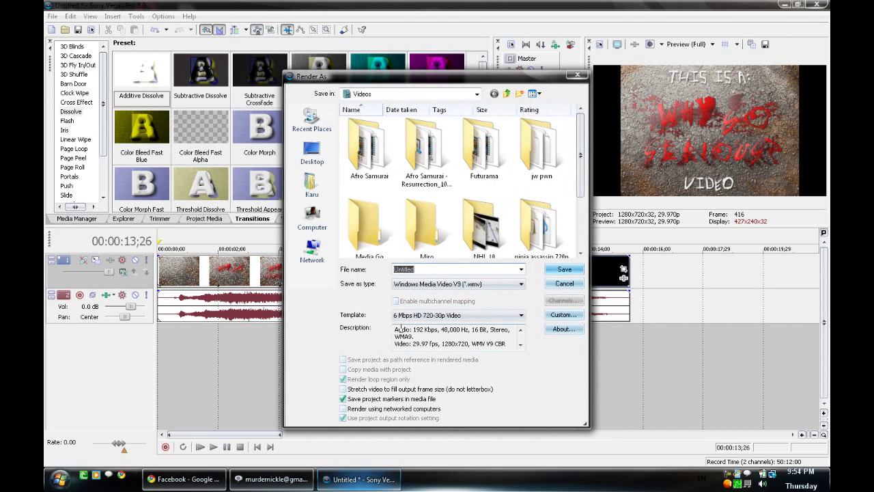
{"action": "type", "text": "w"}
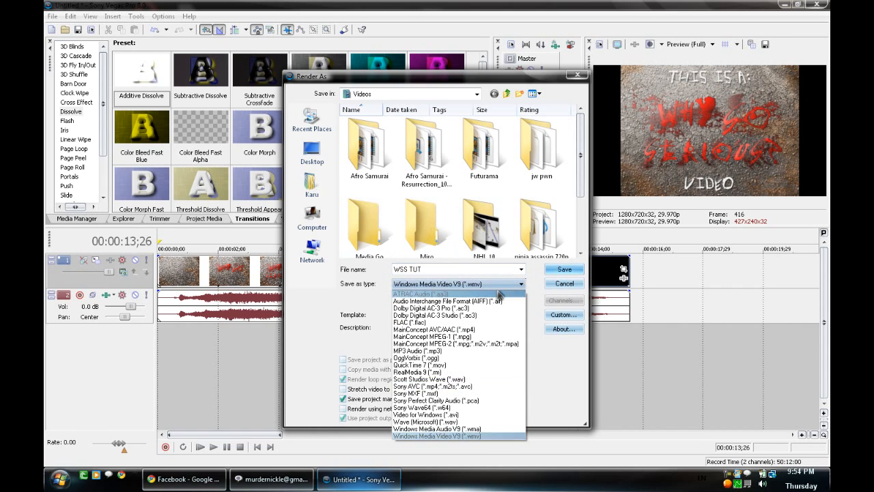
{"action": "mouse_move", "coordinate": [489, 356]}
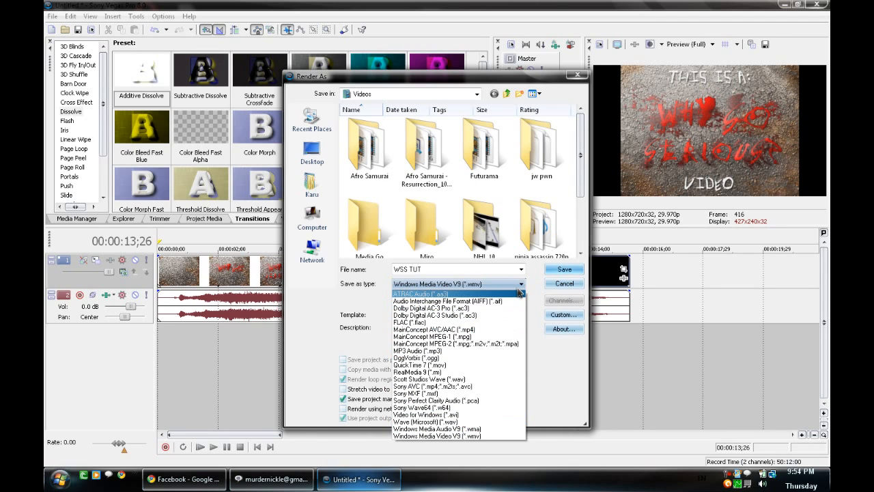
{"action": "left_click", "coordinate": [444, 436]}
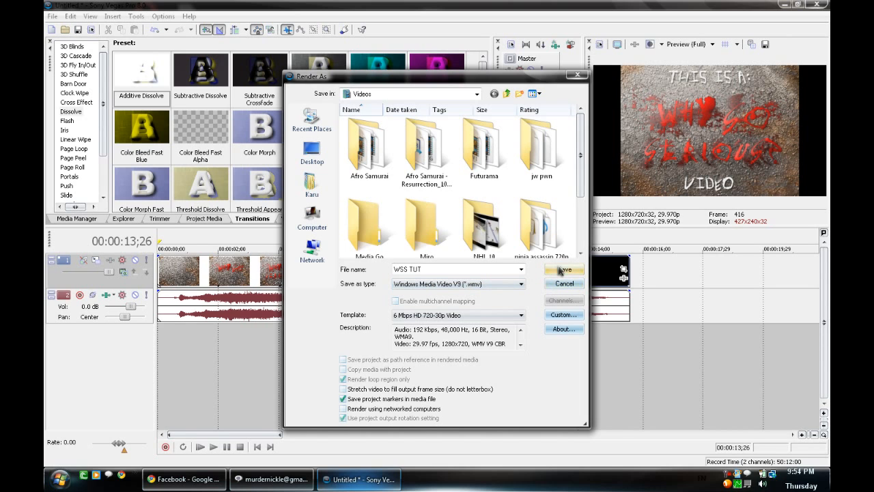
{"action": "left_click", "coordinate": [563, 269]}
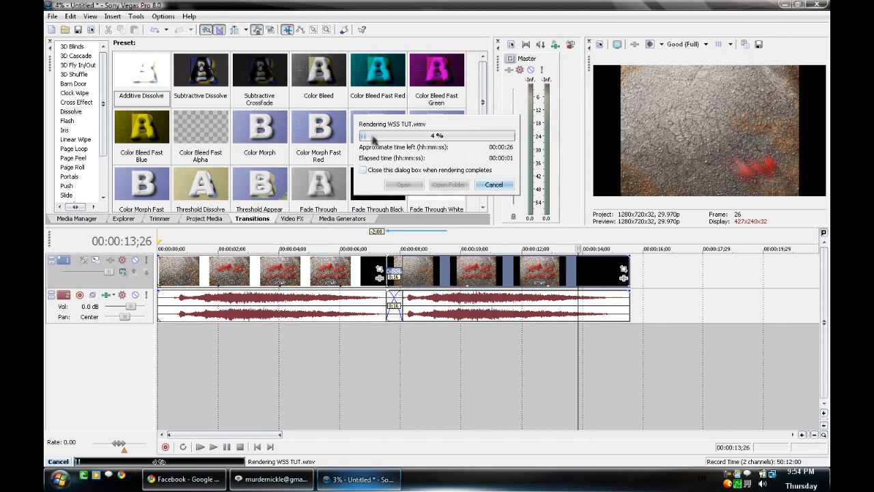